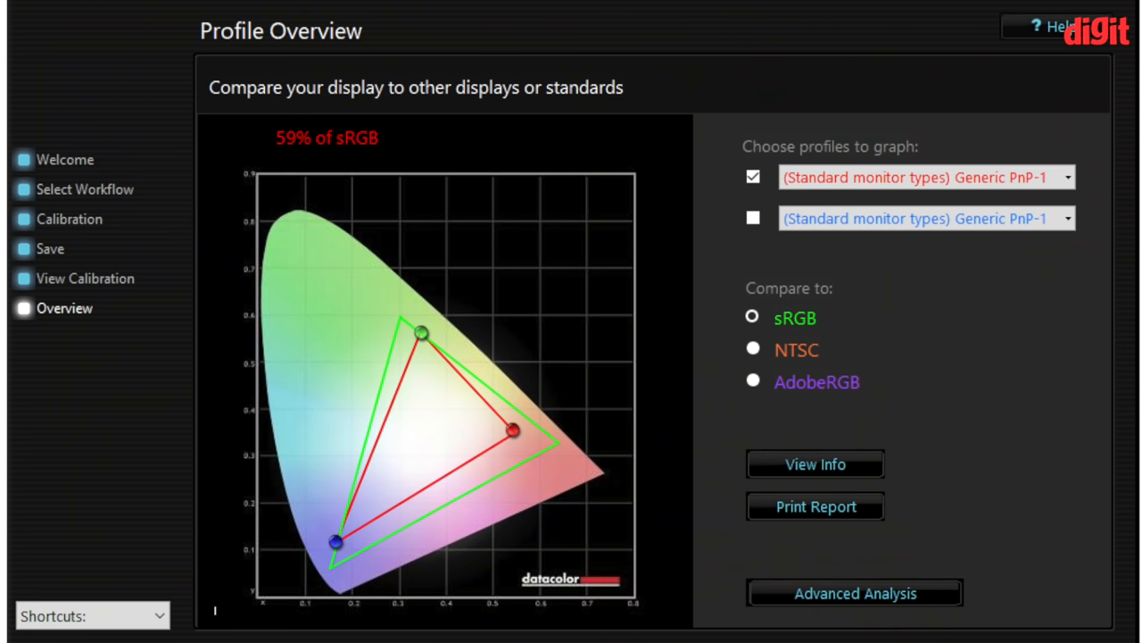
left_click(752, 382)
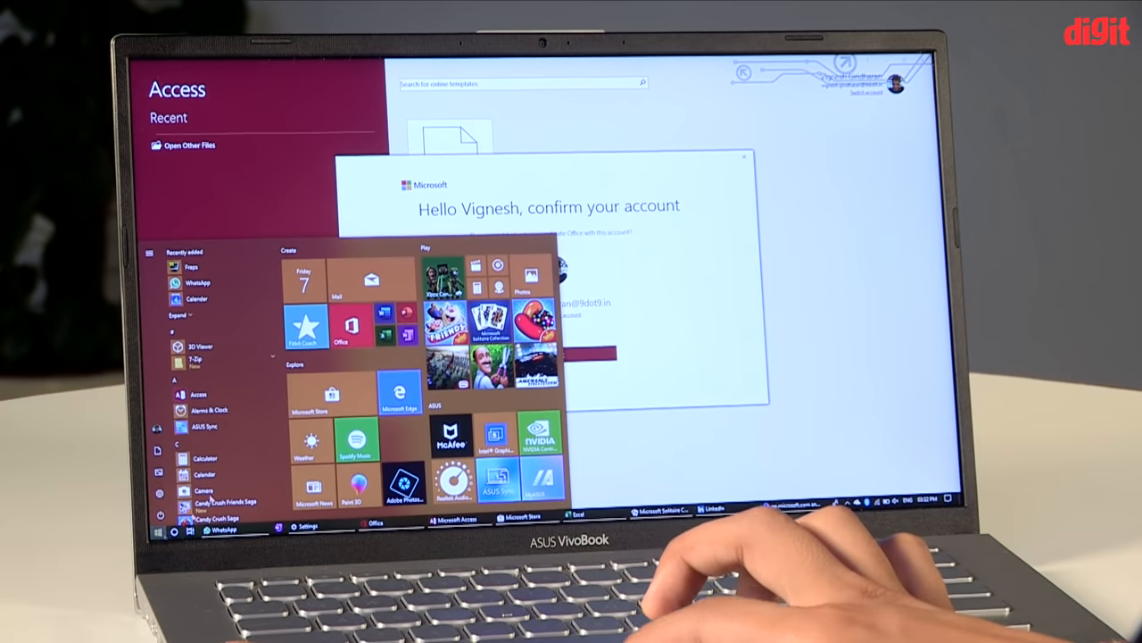
scroll("down", 3)
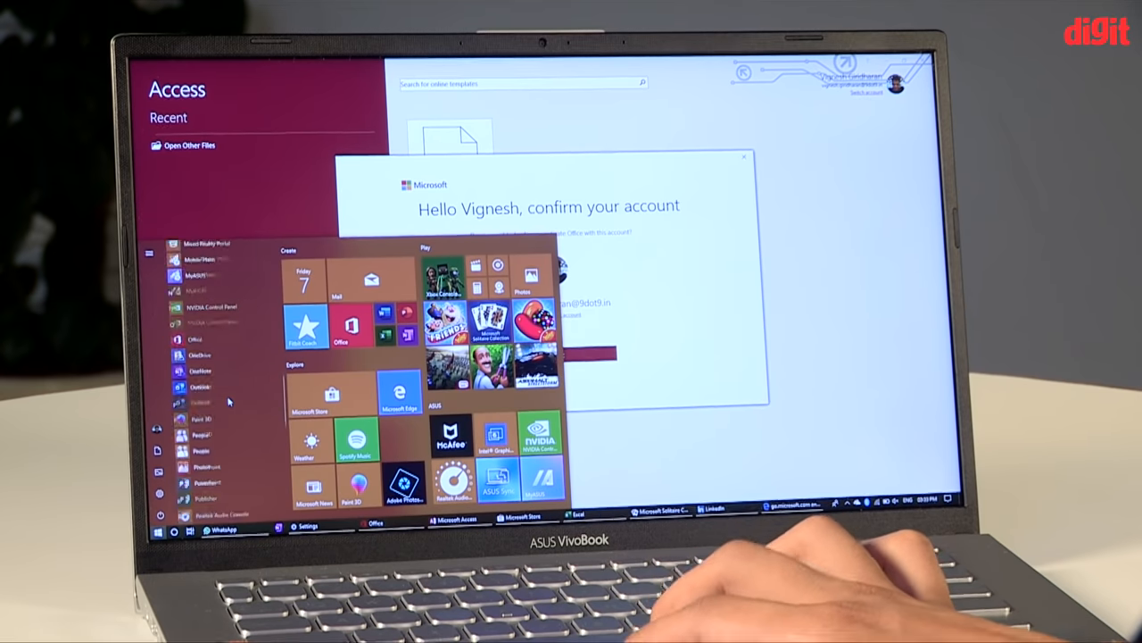
scroll("down", 3)
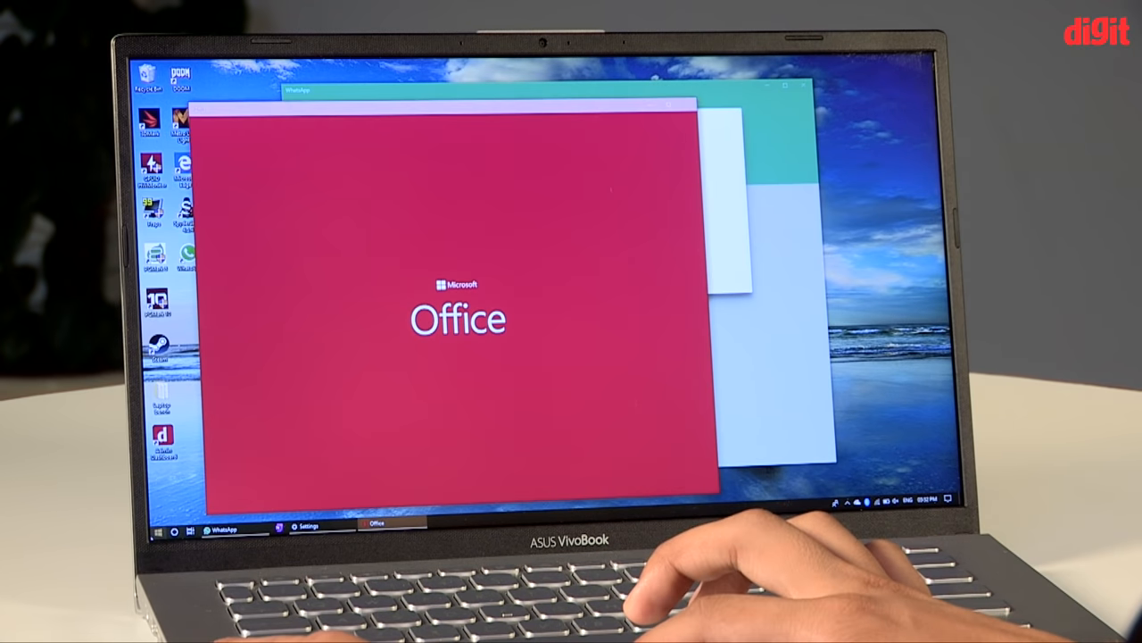
left_click(157, 530)
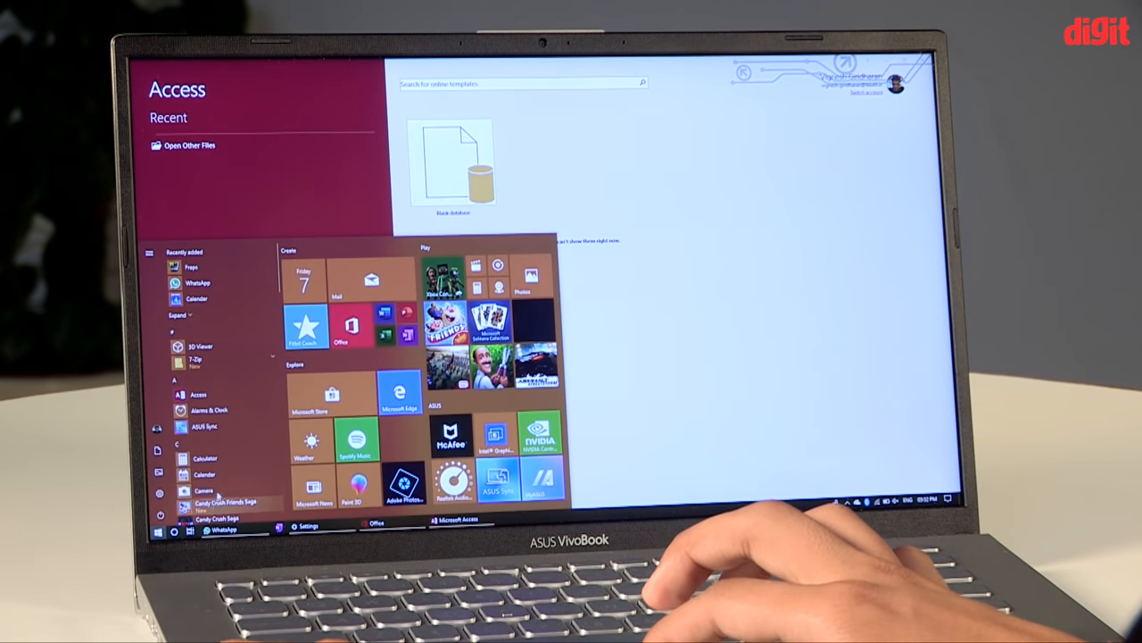
scroll("down", 3)
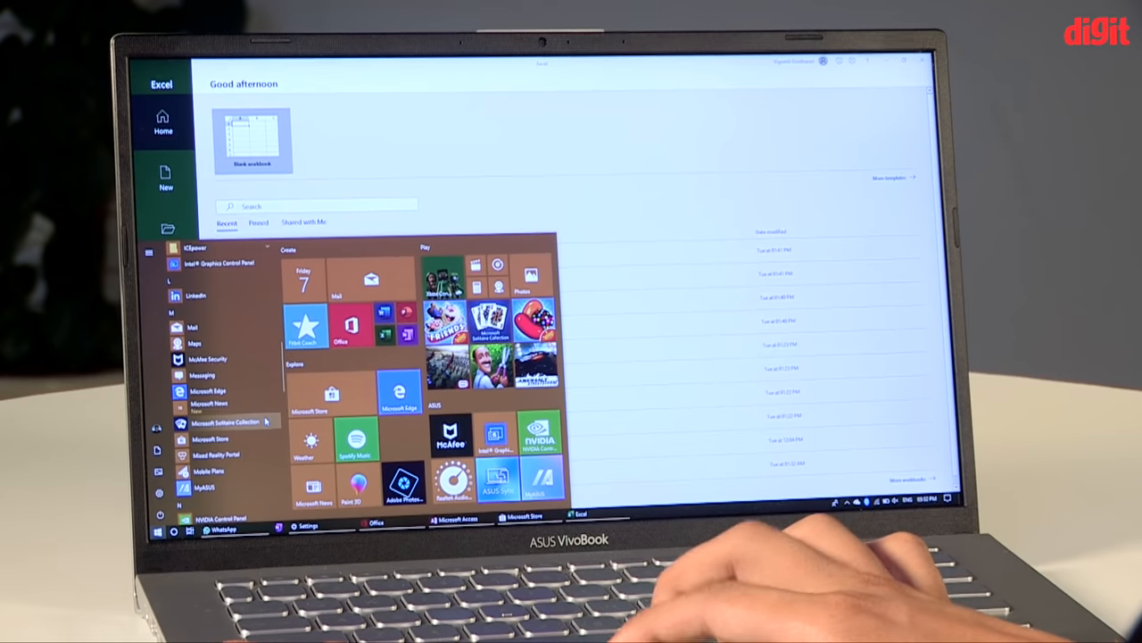
left_click(230, 421)
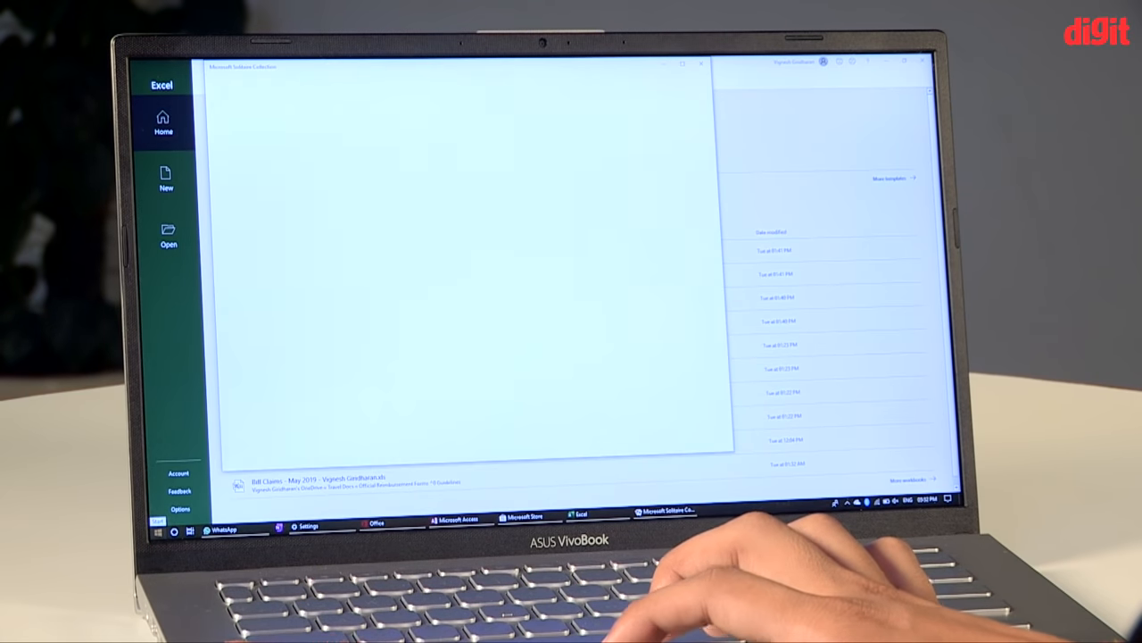